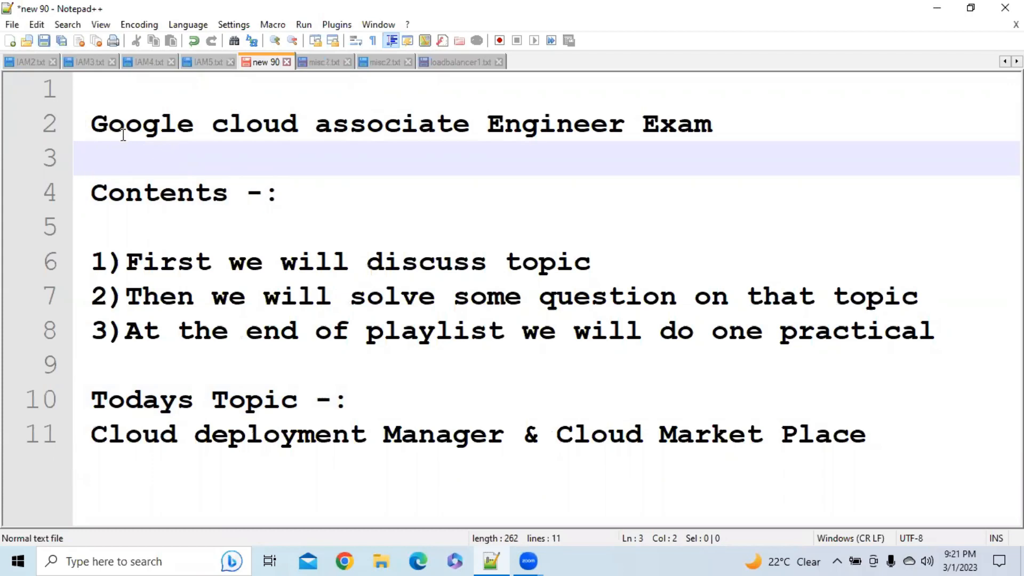
Type "9 , 1" on the blank line 3 beneath the Google cloud associate Engineer Exam title.
double_click(142, 123)
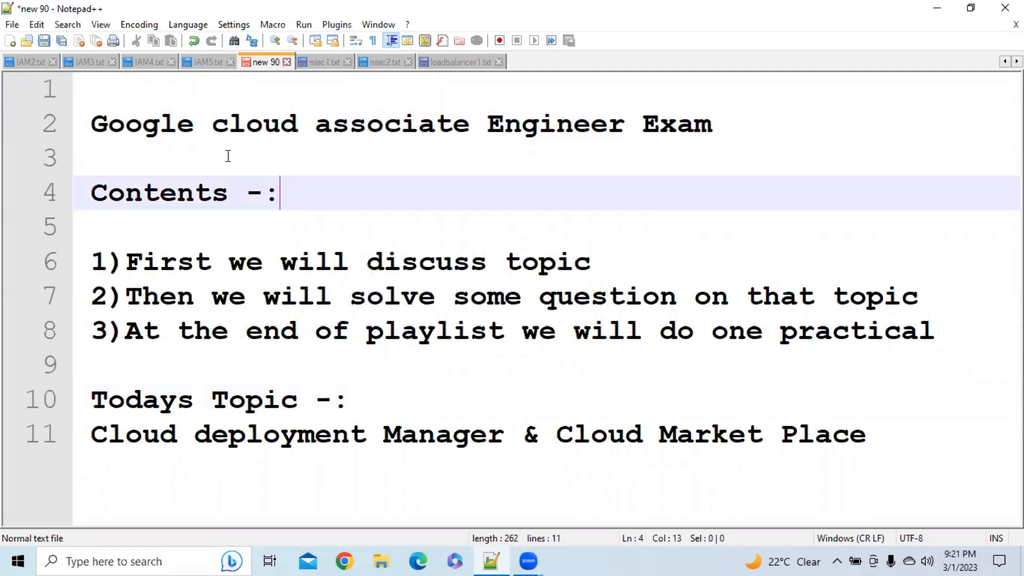
text(9 ,)
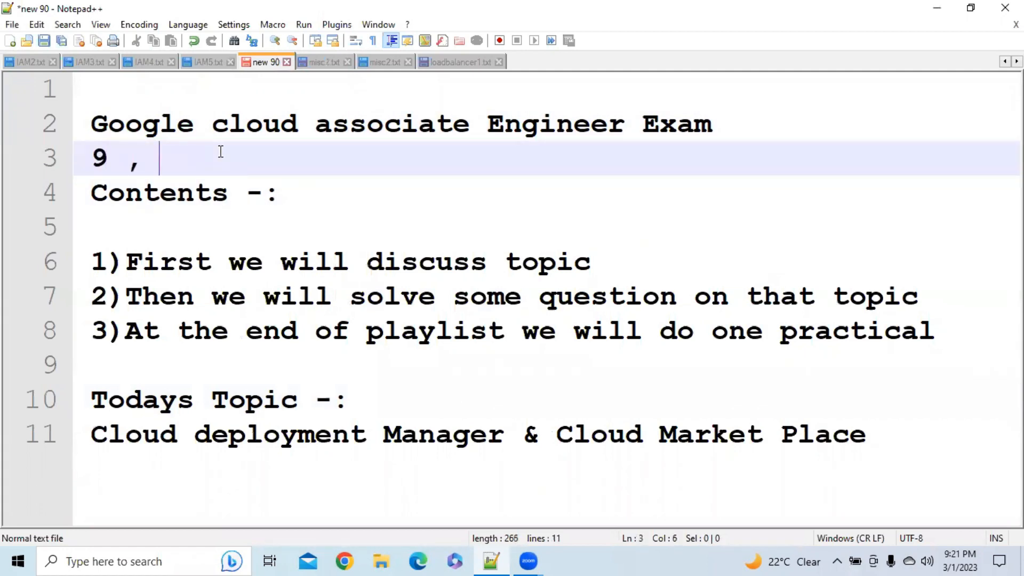
text(1)
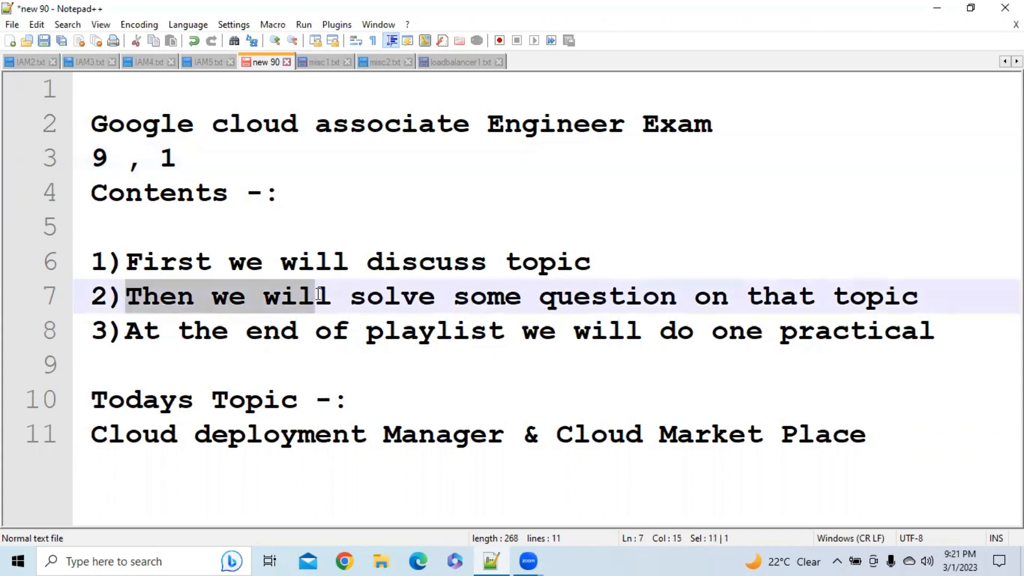
click(434, 296)
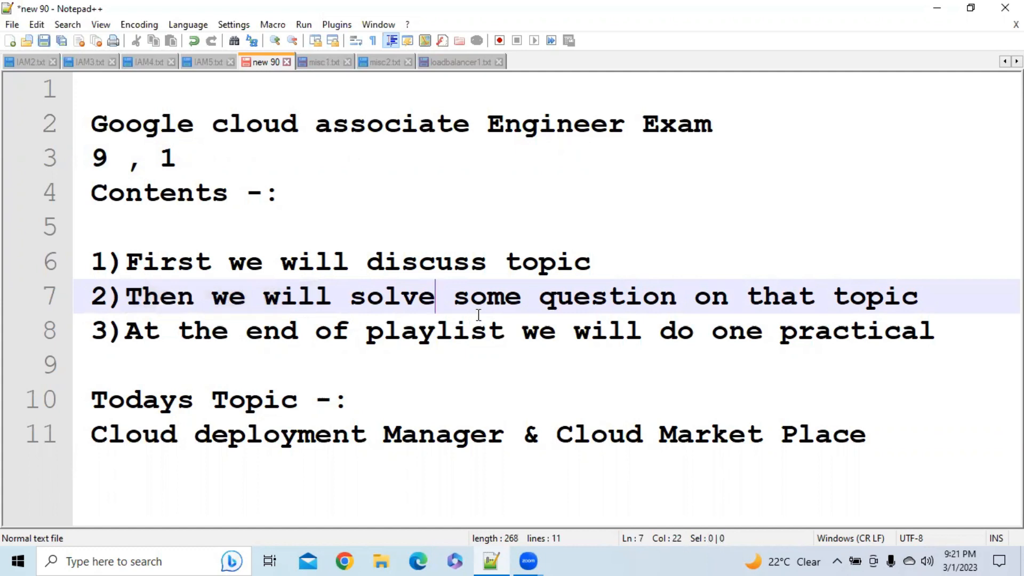
click(649, 331)
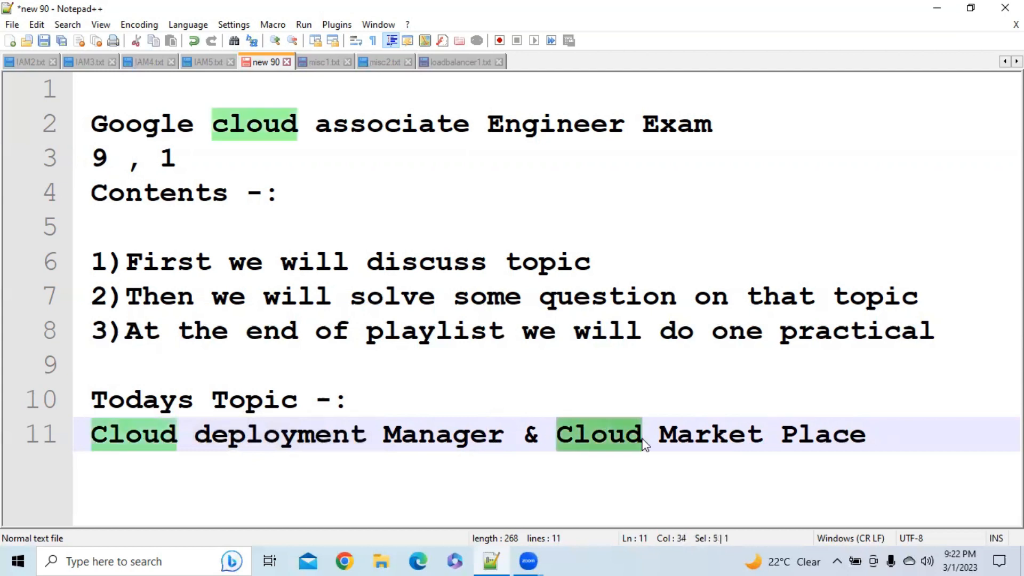
click(349, 400)
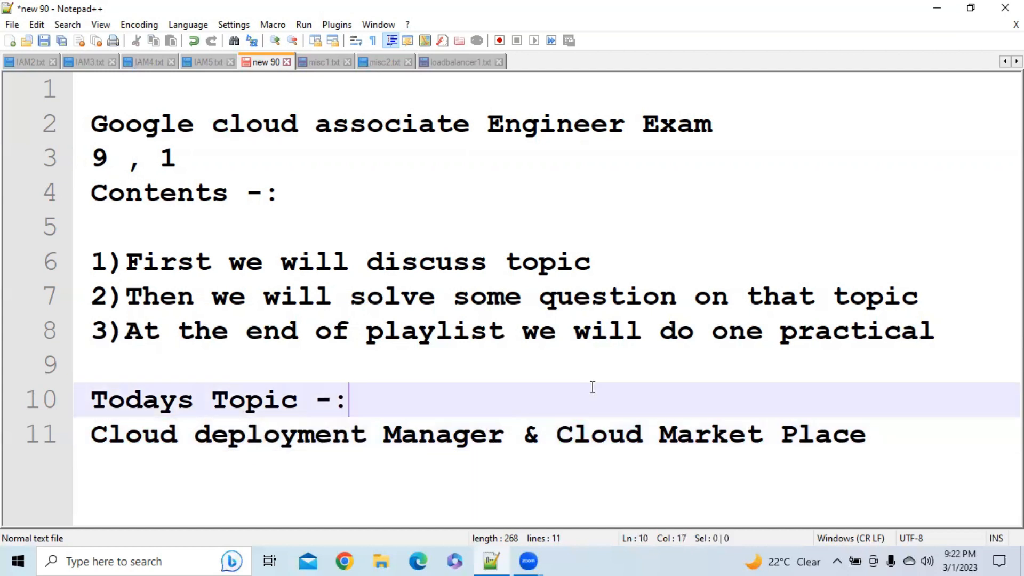
mouse_move(449, 403)
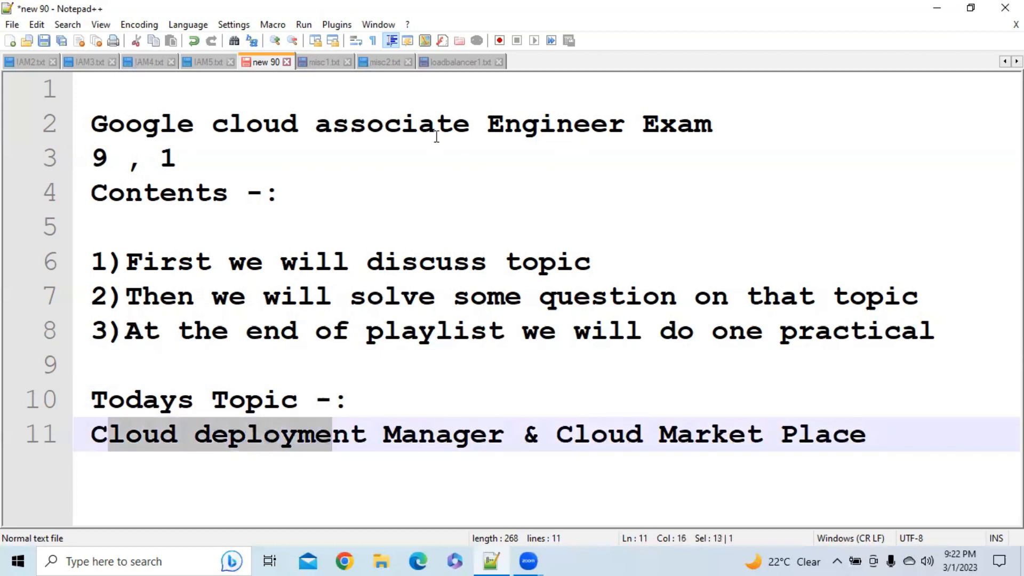
Switch to the misc1.txt Google Cloud Deployment Manager notes.
click(321, 61)
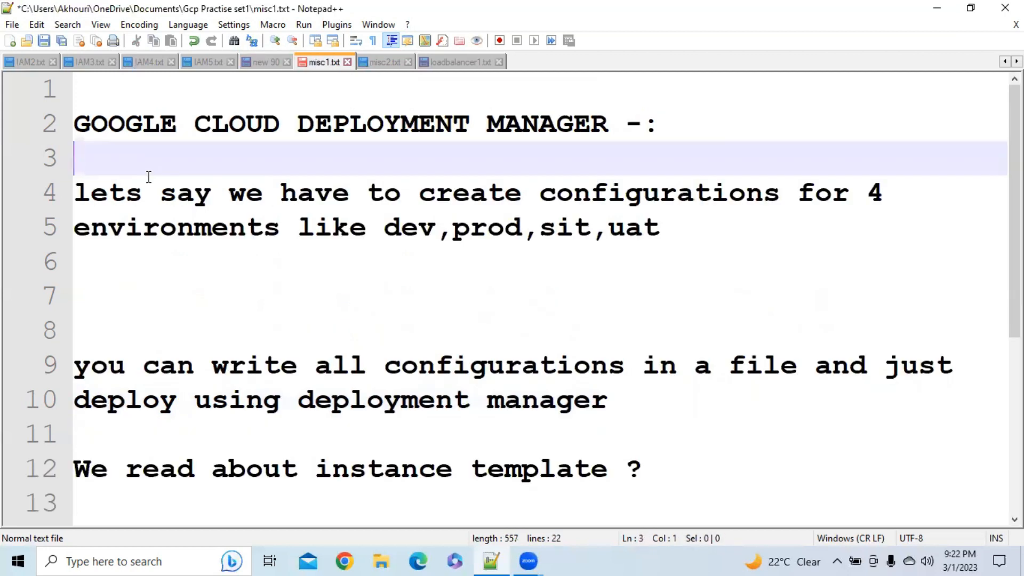
mouse_move(88, 119)
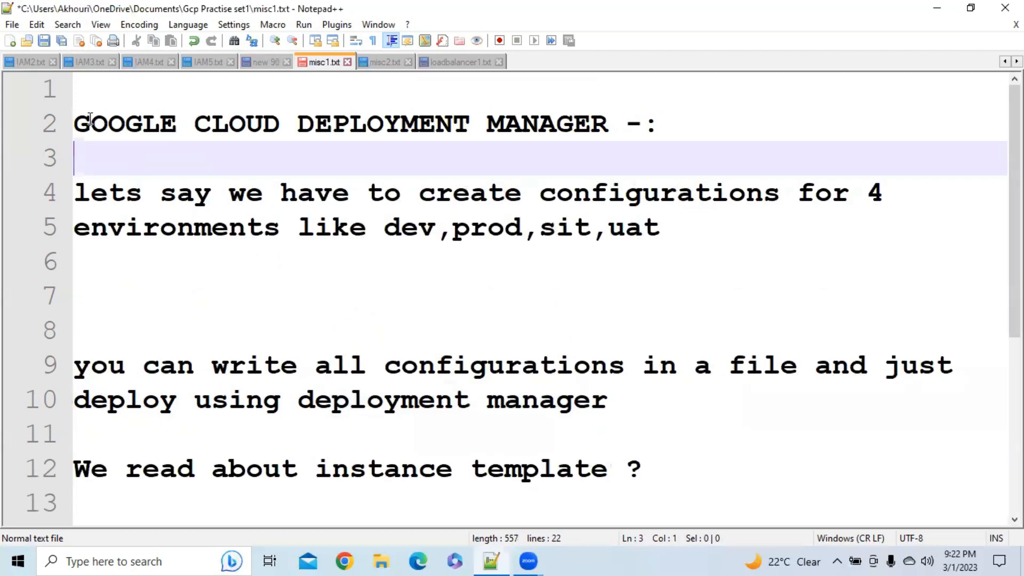
click(421, 90)
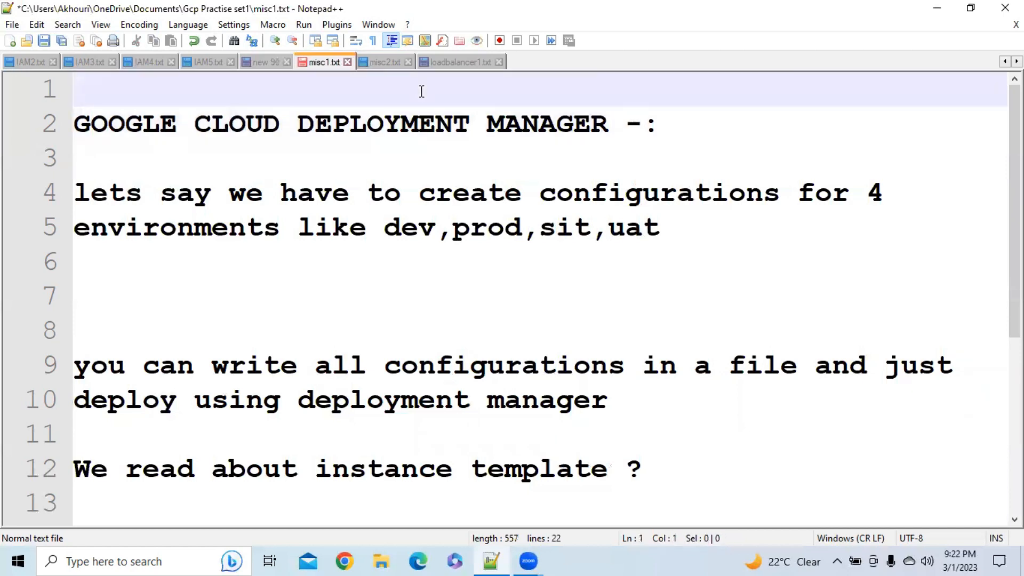
click(368, 192)
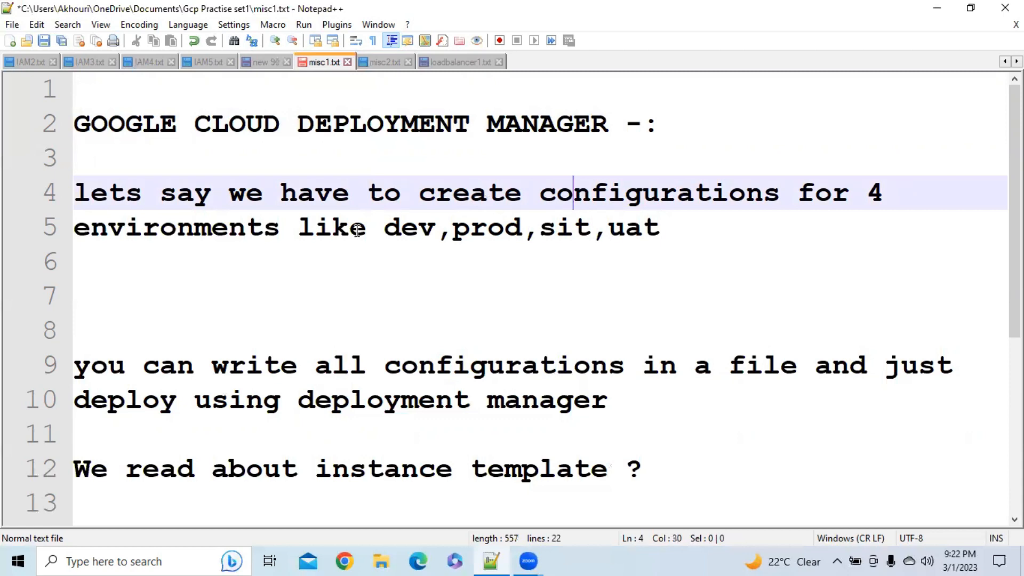
drag(297, 227, 418, 227)
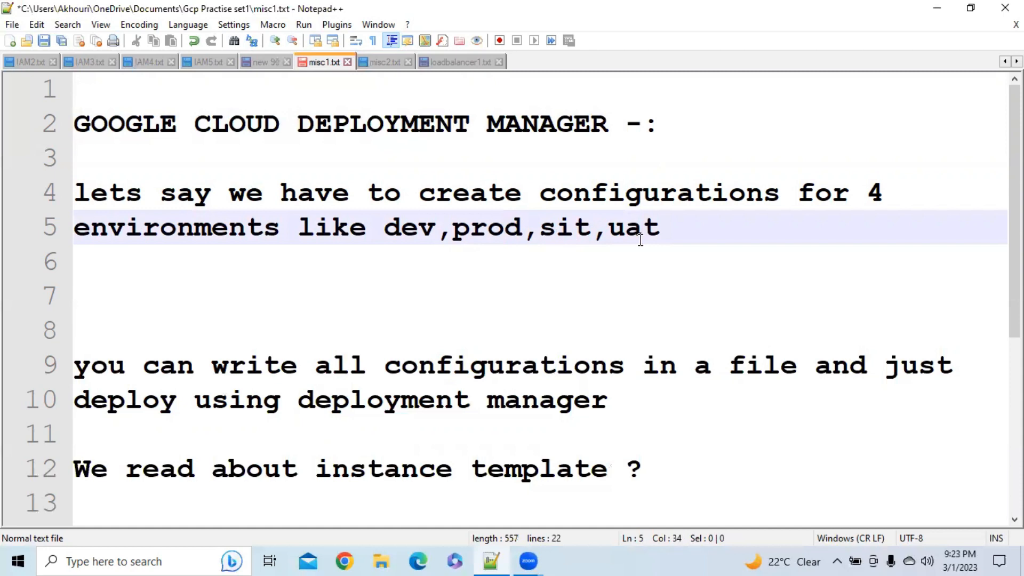
Write "vm, machime,storage -" on line 7 and select the word 'template'.
double_click(568, 227)
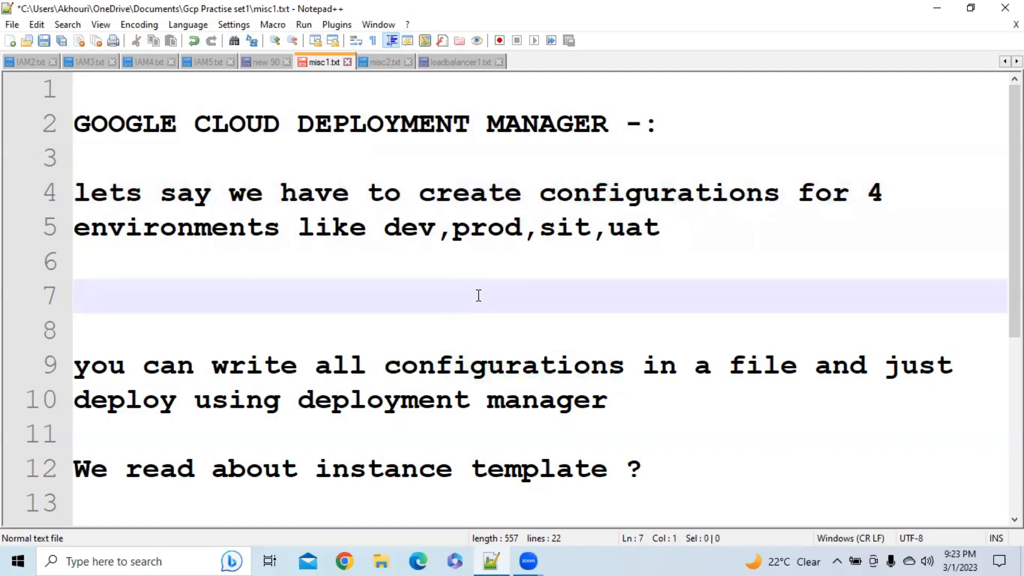
text(vm)
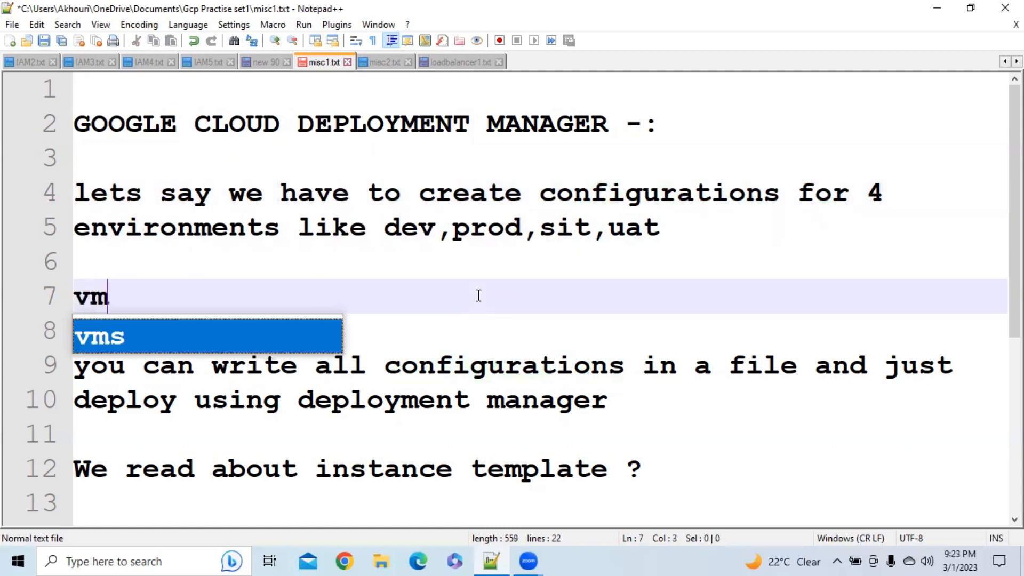
text(, mach)
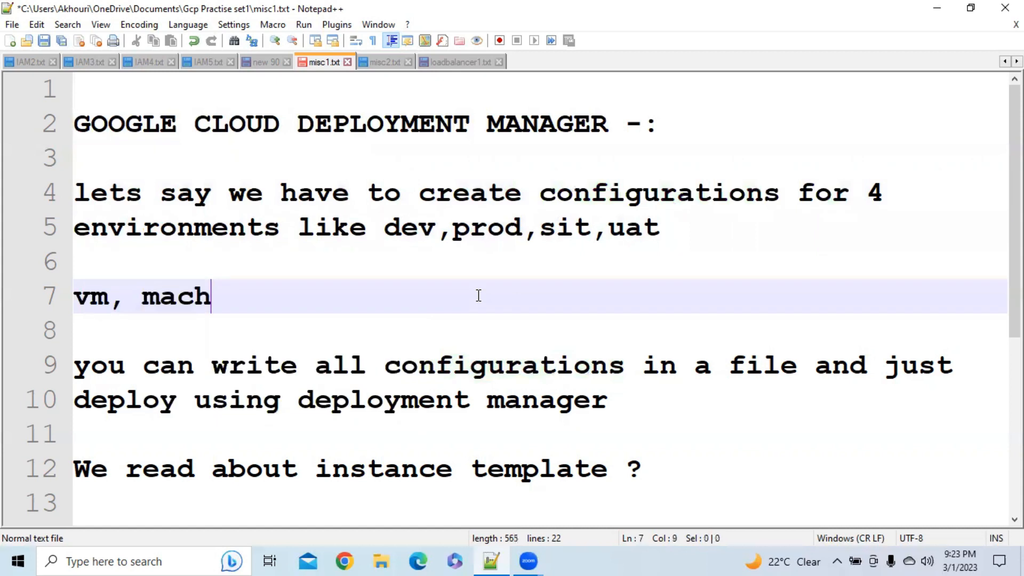
text(ime,st)
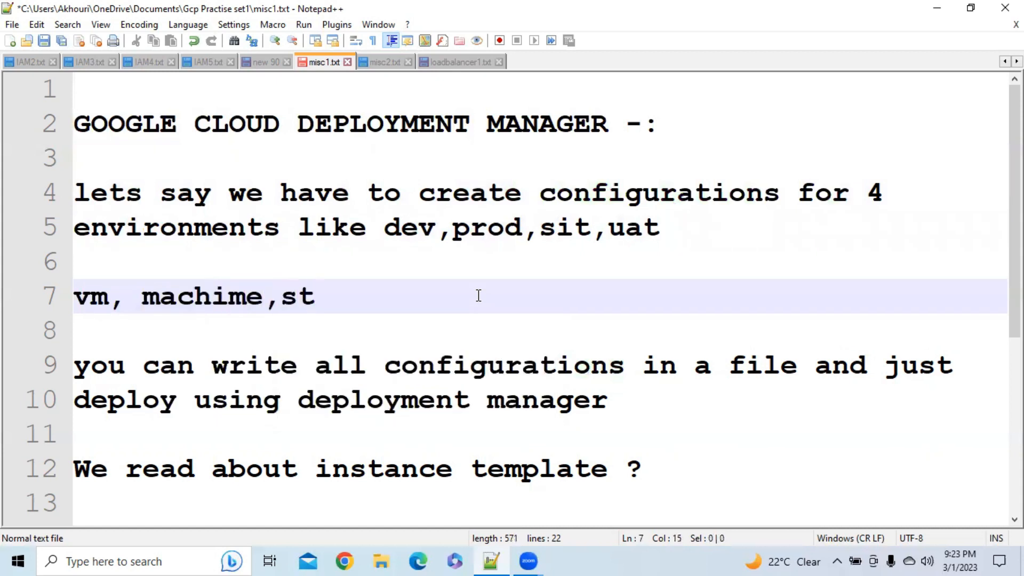
text(orage)
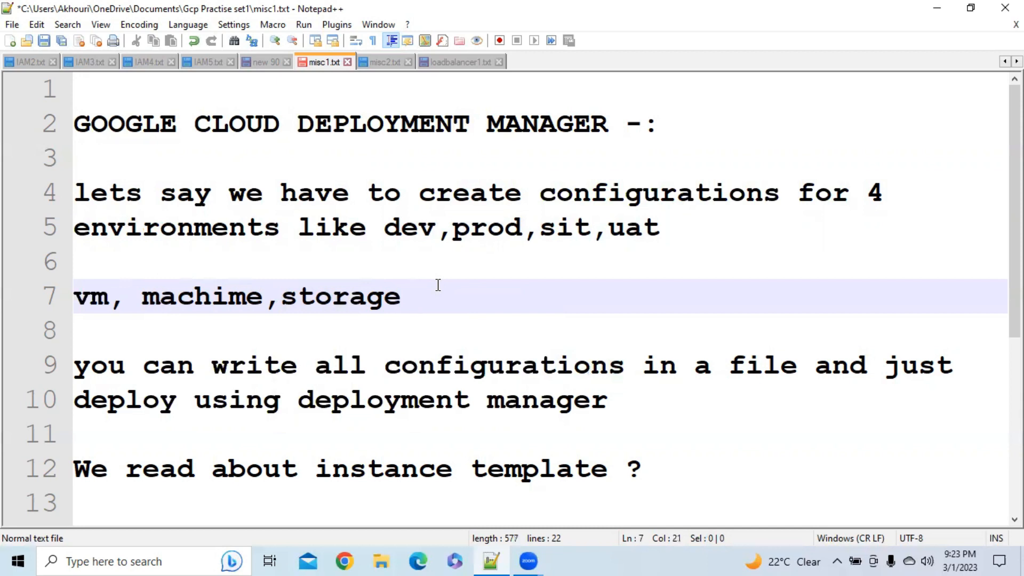
text(-)
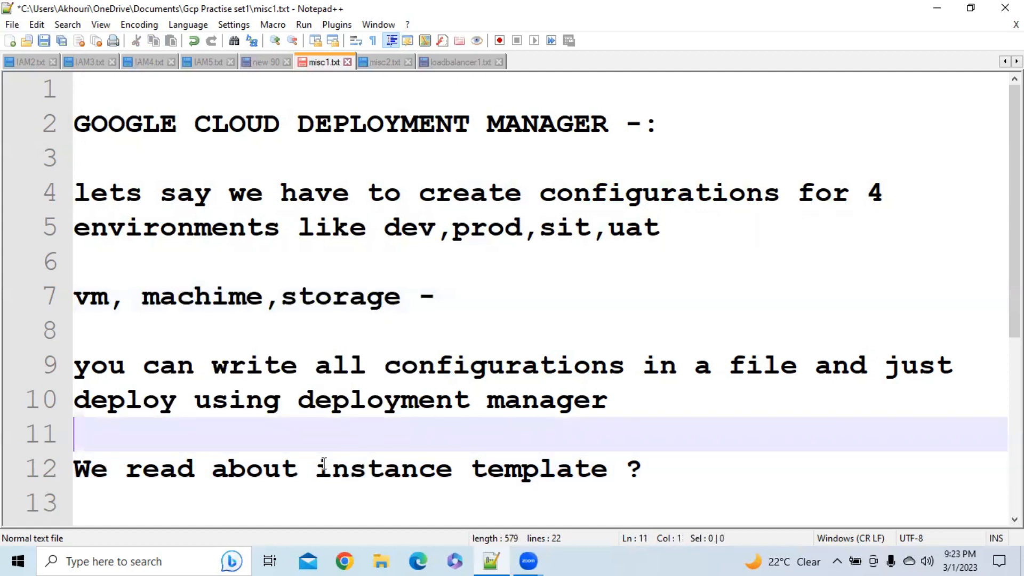
click(496, 468)
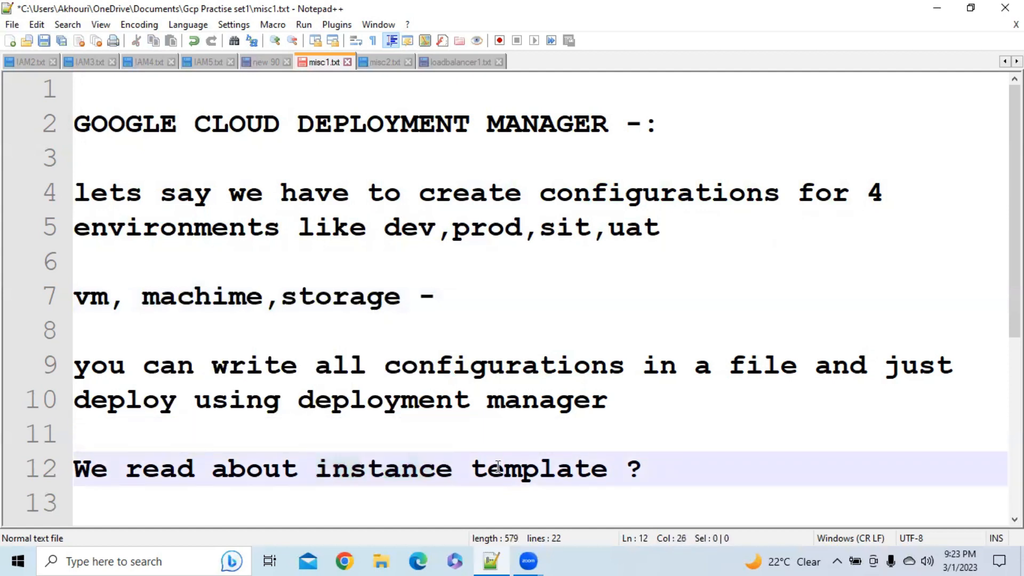
double_click(382, 468)
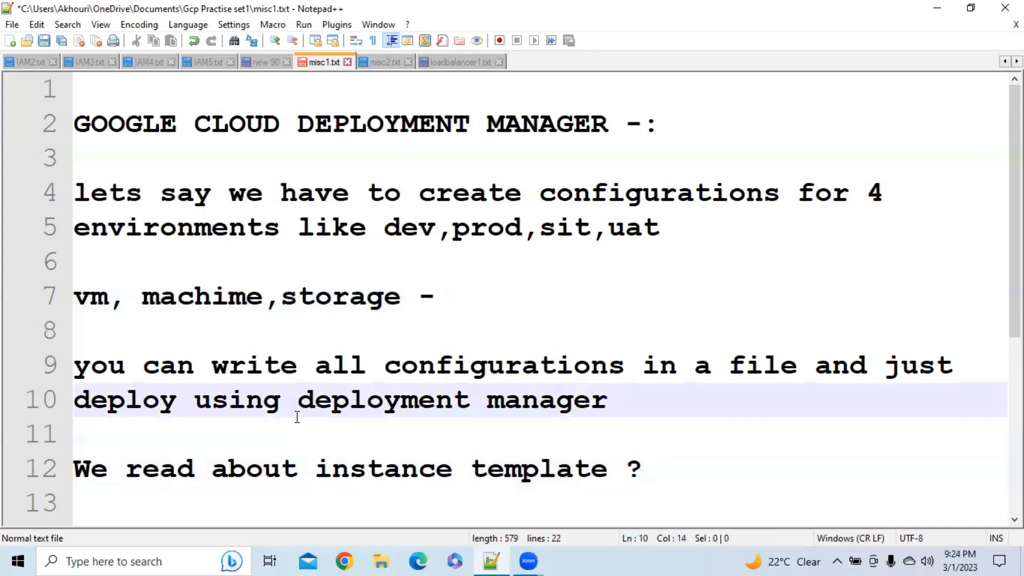
double_click(382, 469)
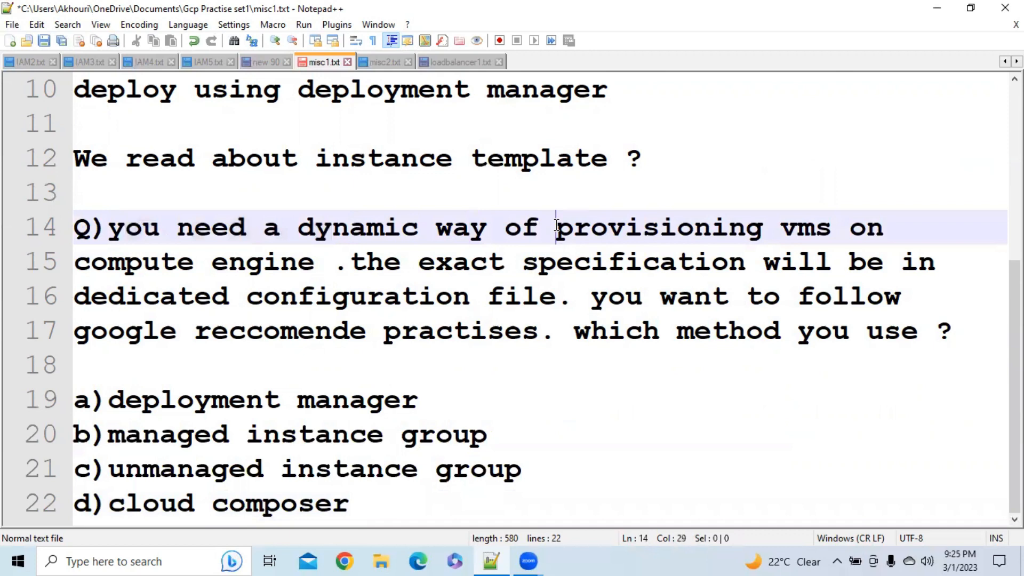
drag(556, 227, 314, 261)
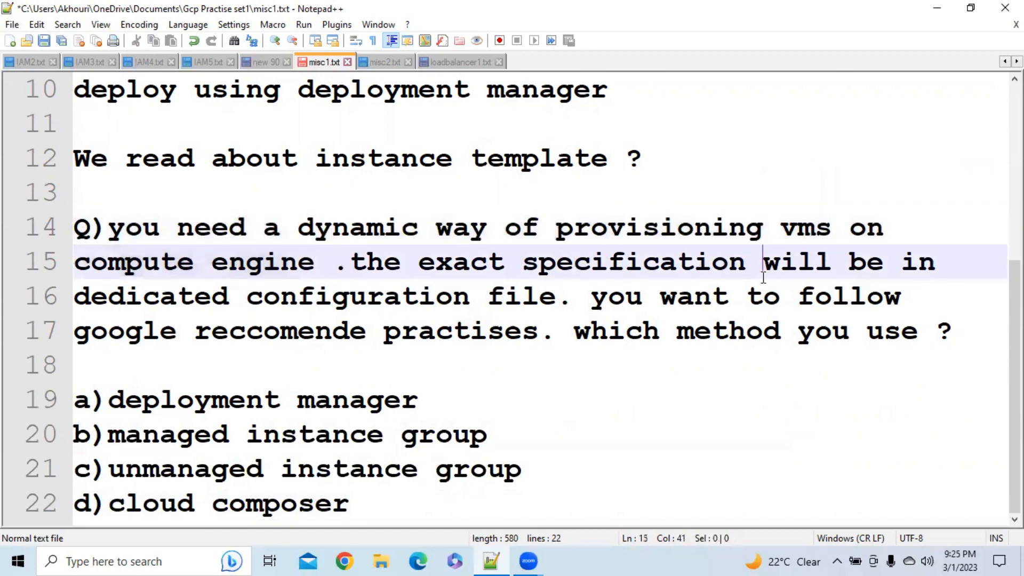
double_click(358, 296)
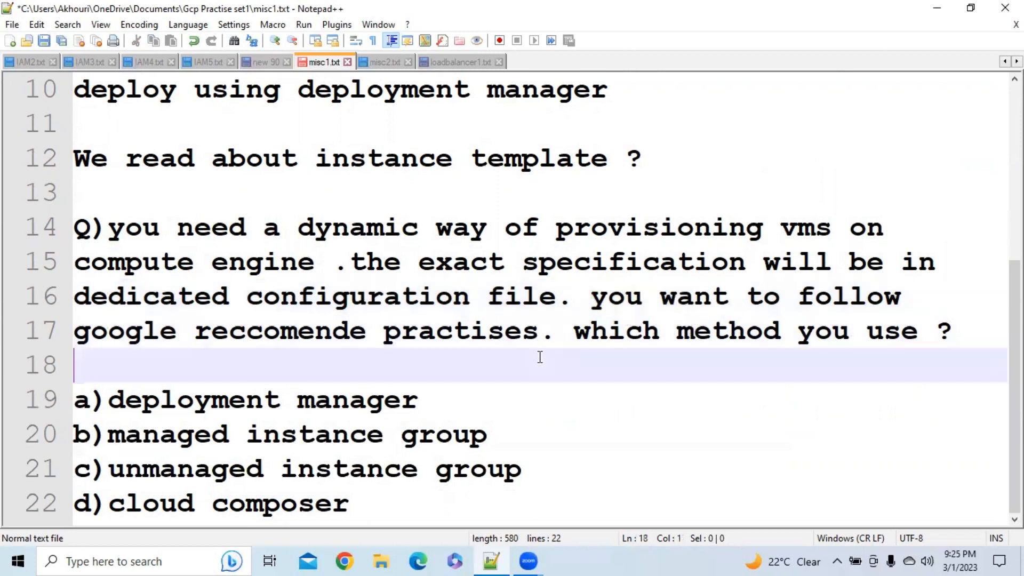
double_click(192, 399)
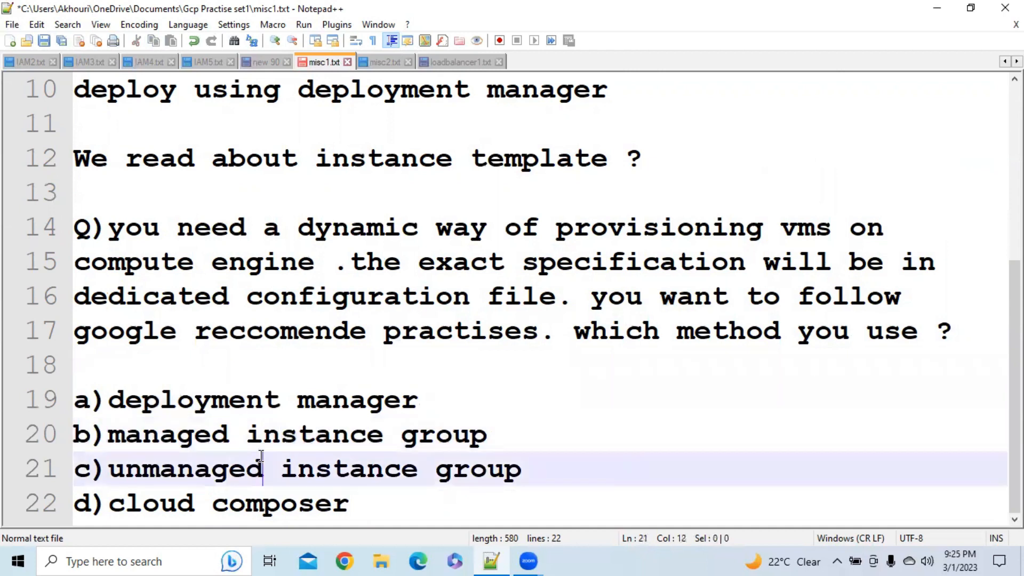
double_click(297, 503)
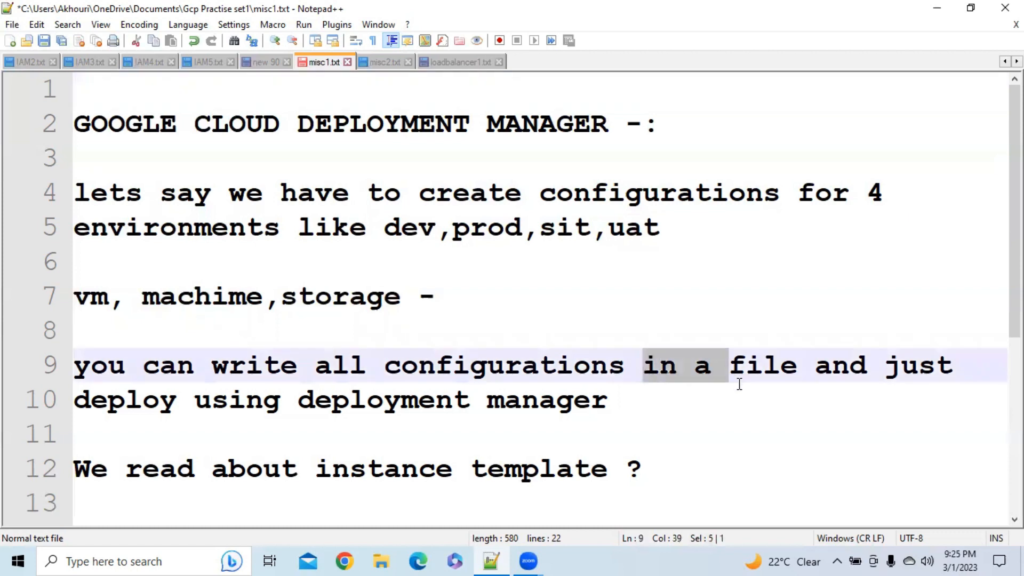
Switch to misc2.txt with the Cloud Marketplace and cloud dataproc notes.
click(620, 400)
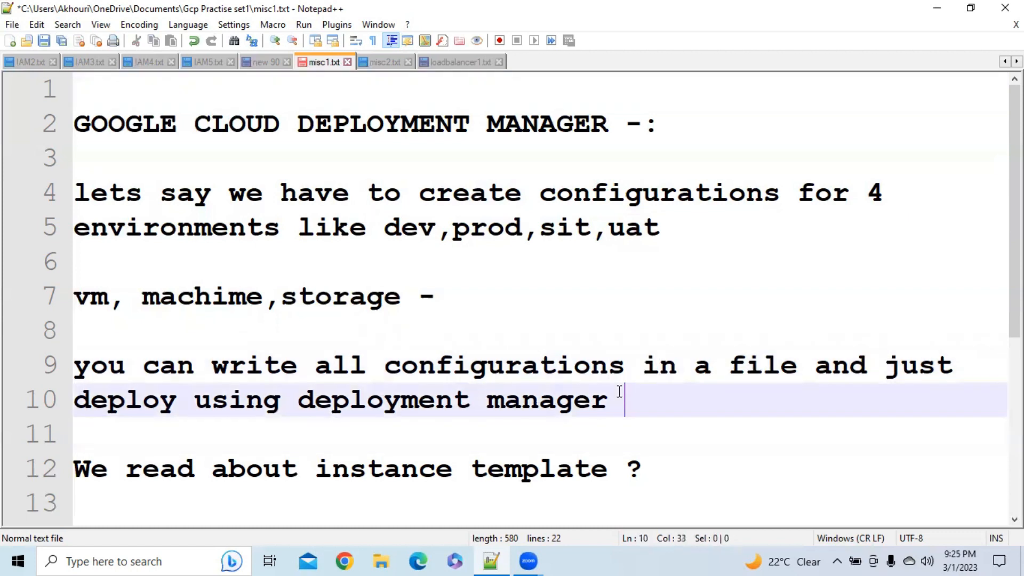
mouse_move(575, 315)
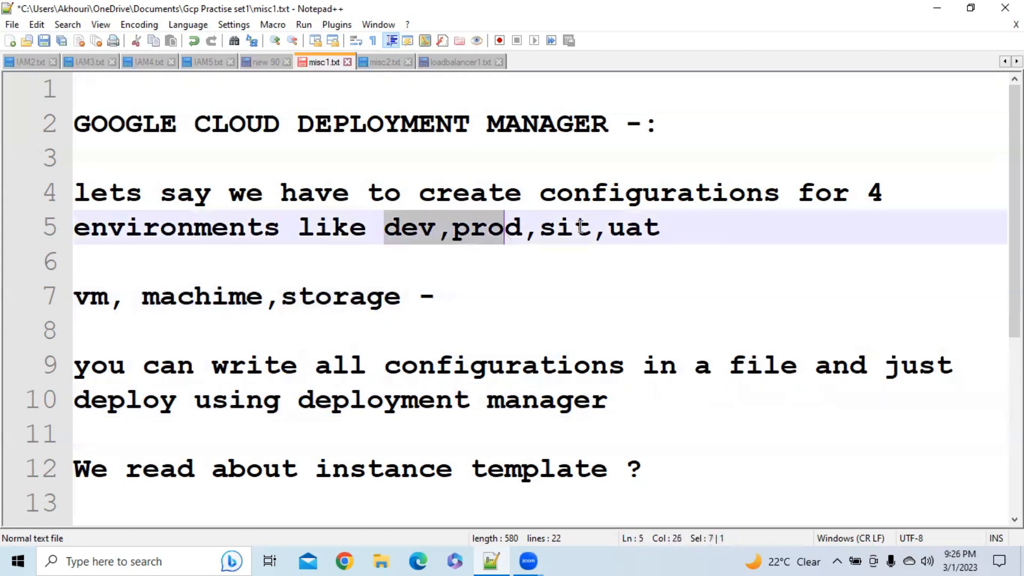
click(384, 62)
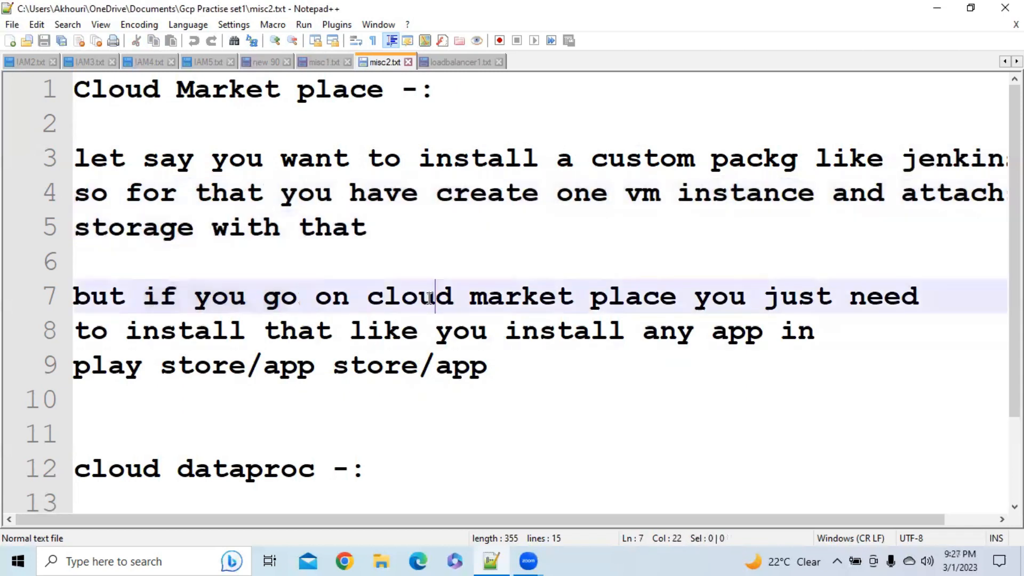
Read misc2.txt to the Dataproc Spark/Hadoop note, then return to misc1.txt.
double_click(718, 296)
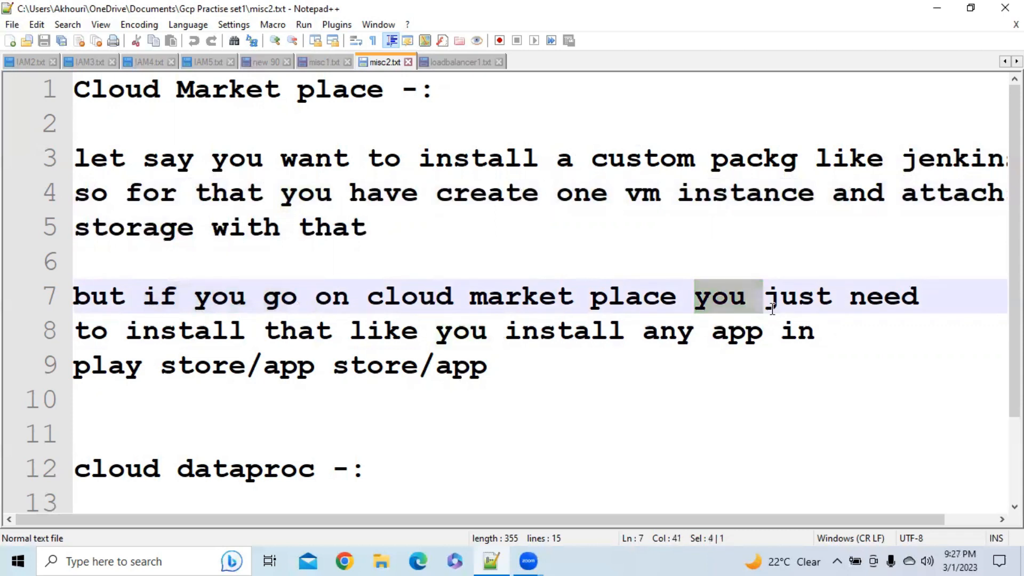
mouse_move(353, 327)
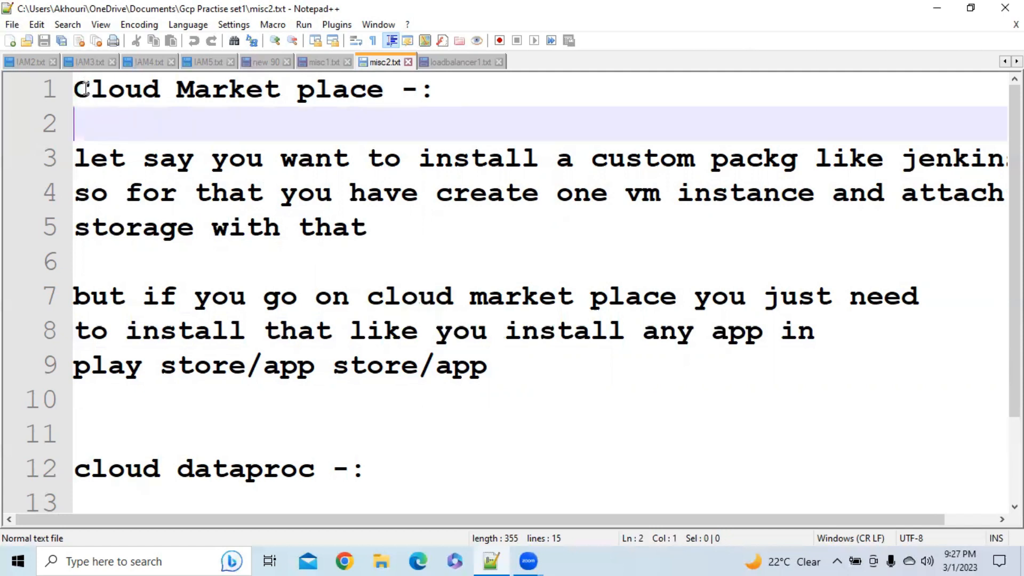
mouse_move(202, 124)
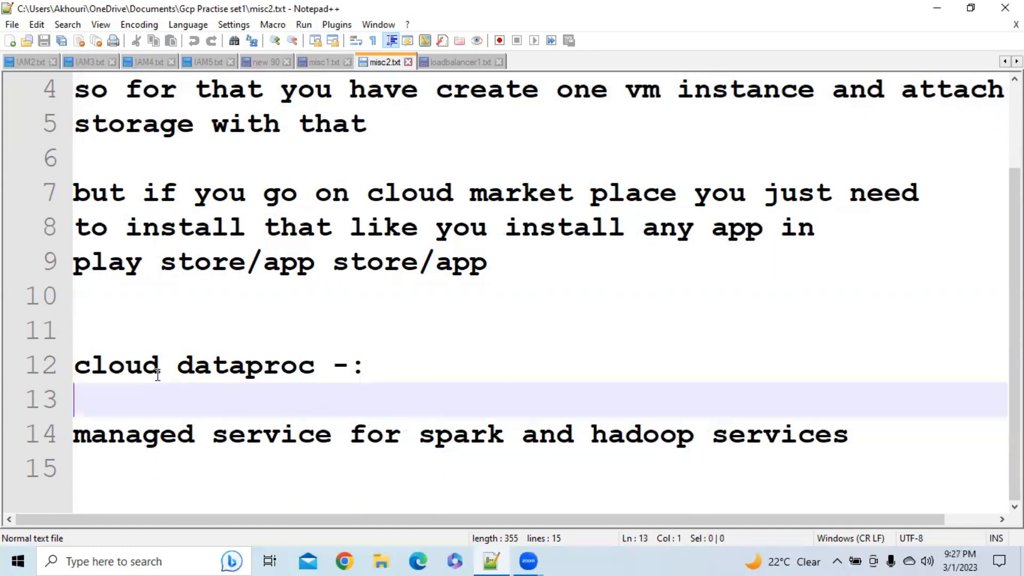
mouse_move(186, 421)
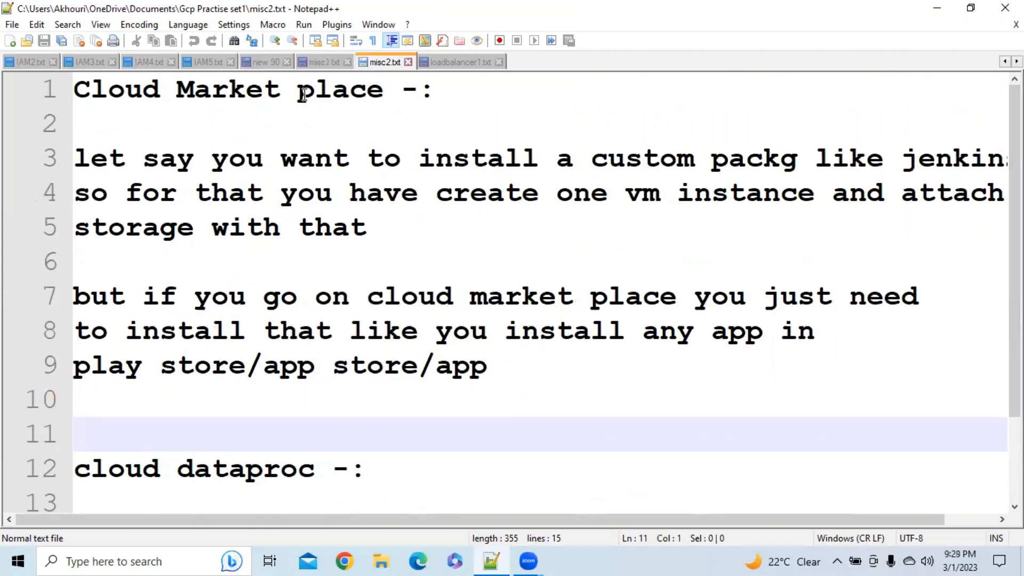
click(320, 61)
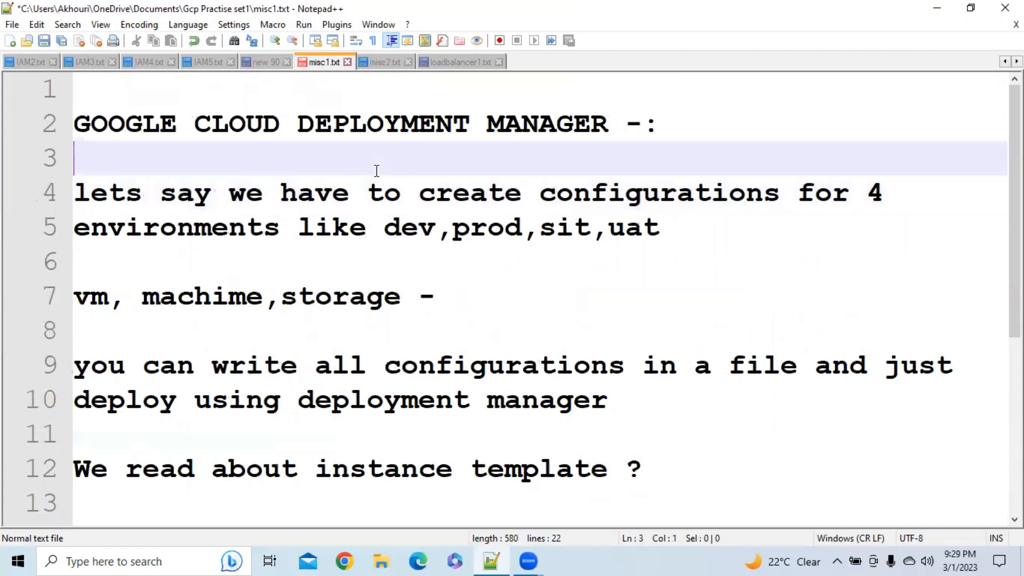